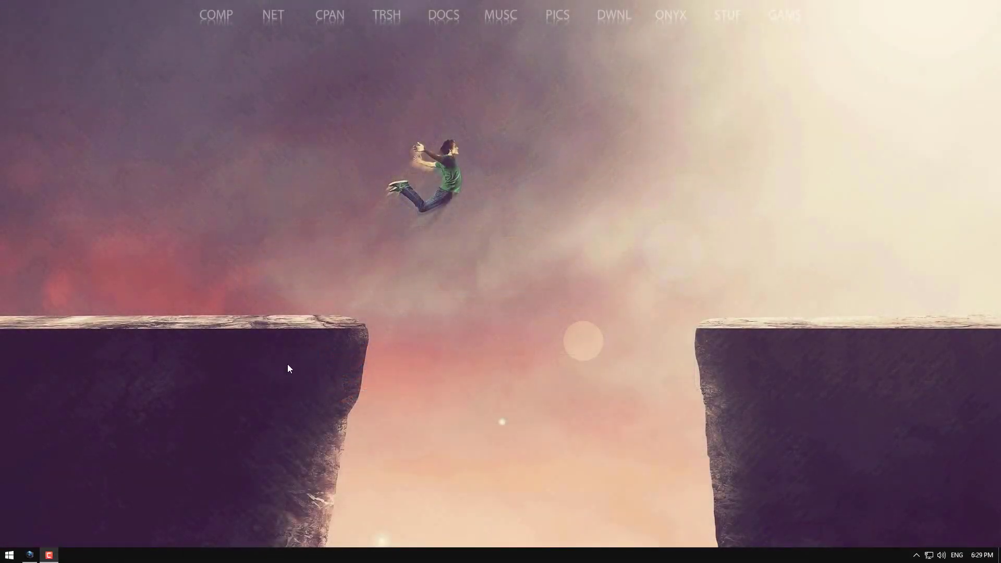
Launch the Games From Space client from the Windows desktop.
left_click(917, 555)
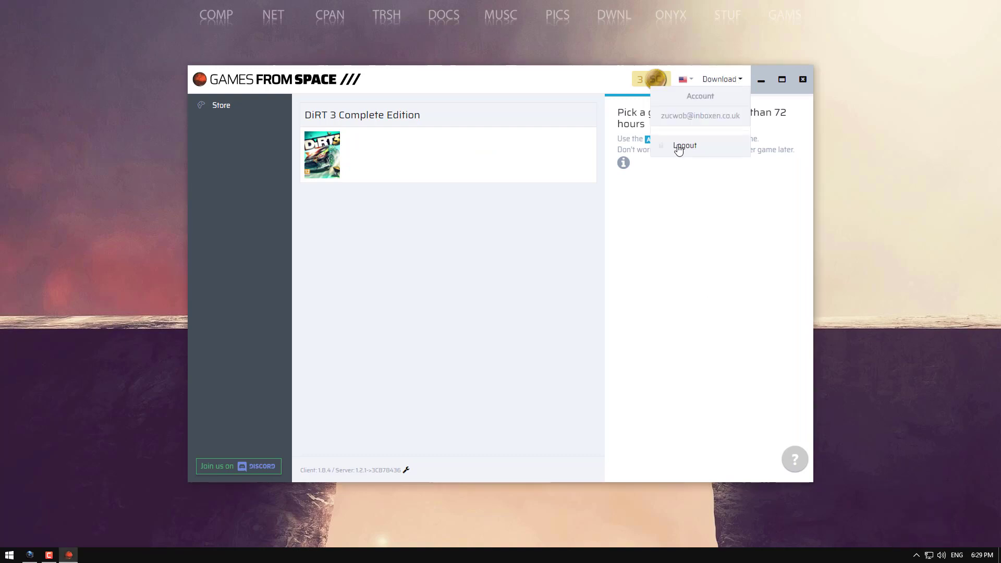
Show the account options with the logout choice from the coins area.
left_click(685, 146)
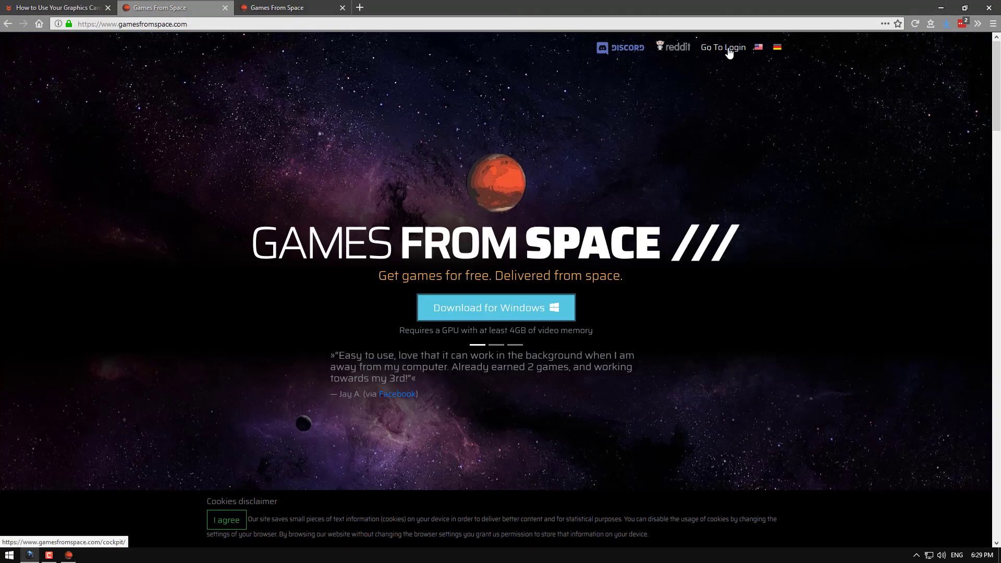
Sign in via Go To Login and reach the cockpit queue mining DiRT 3 Complete Edition.
left_click(722, 47)
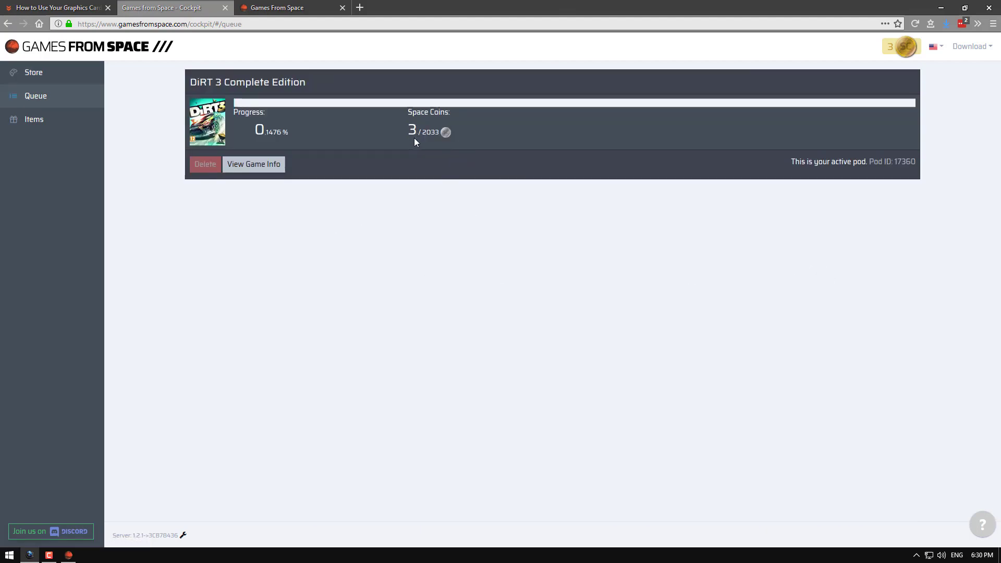
left_click(34, 72)
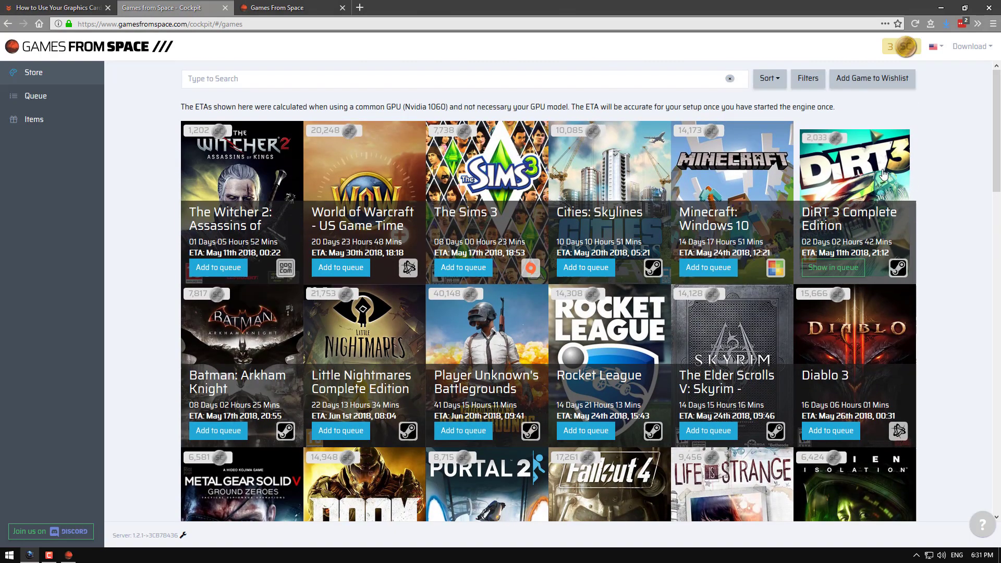